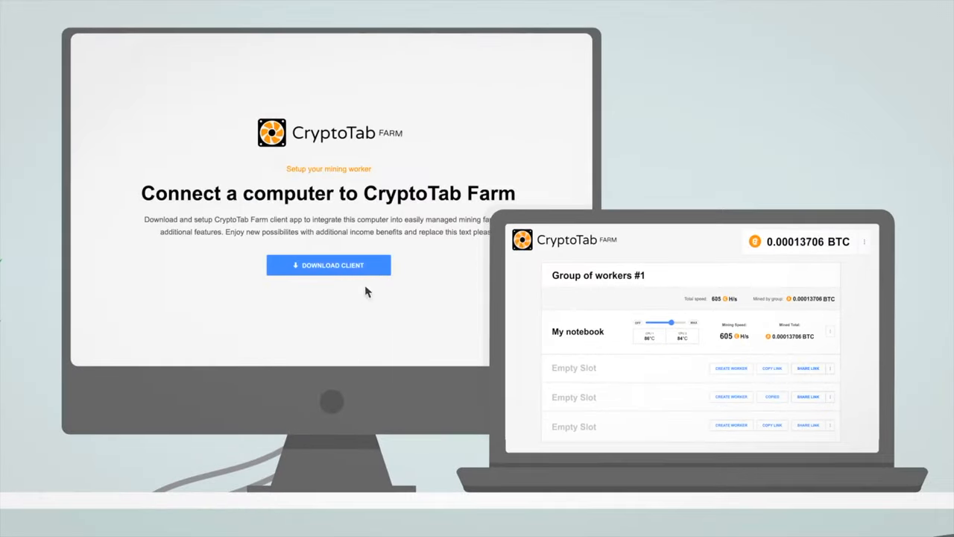
{"action": "left_click", "coordinate": [328, 265]}
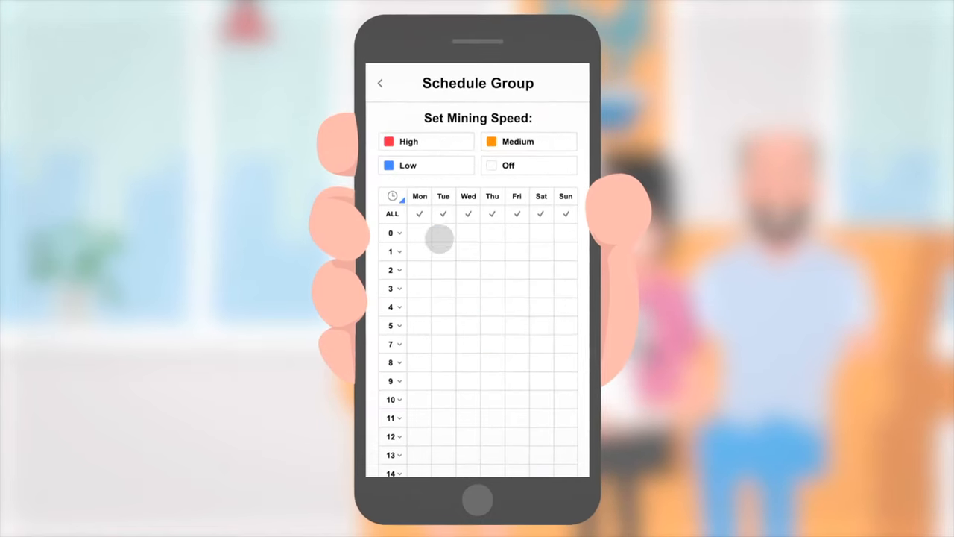
{"action": "left_click", "coordinate": [424, 137]}
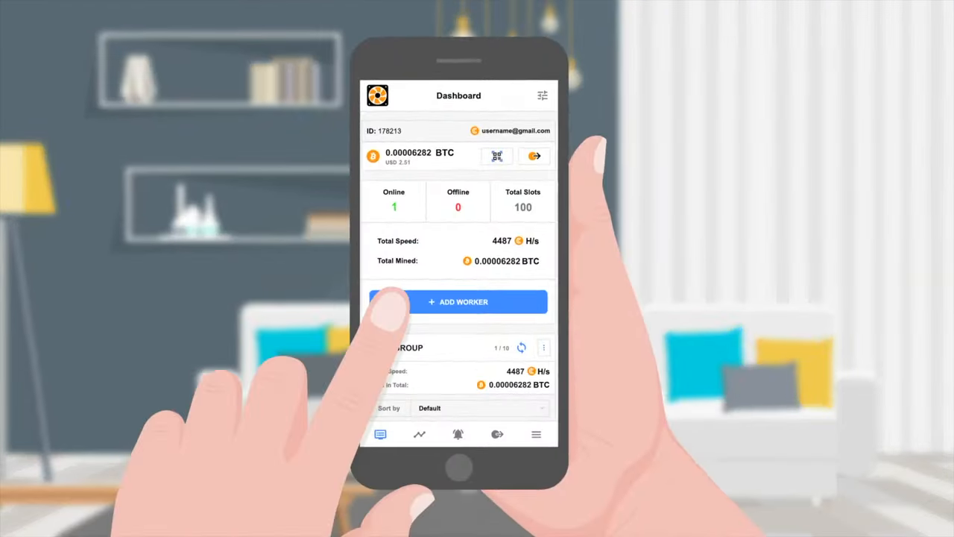
{"action": "left_click", "coordinate": [456, 302]}
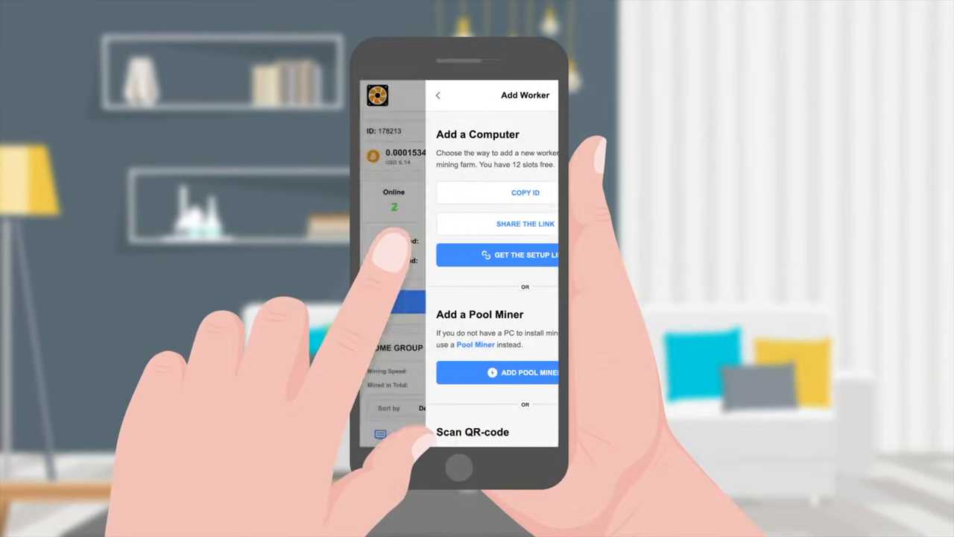